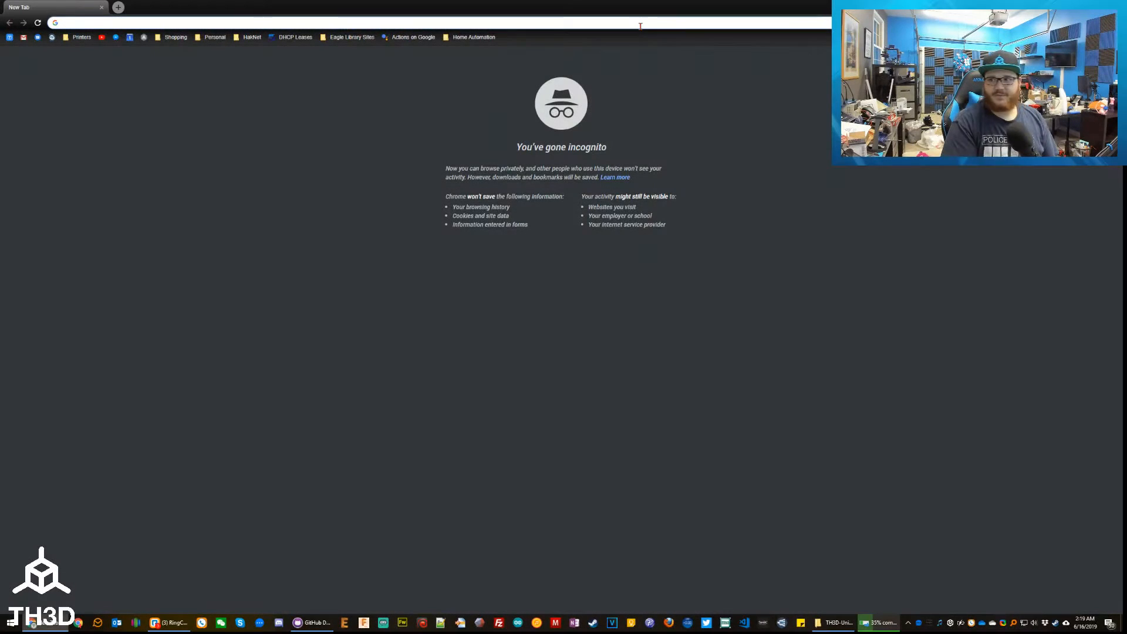
- Download Atom for Windows from atom.io and run the installer
type("atom ide platformio")
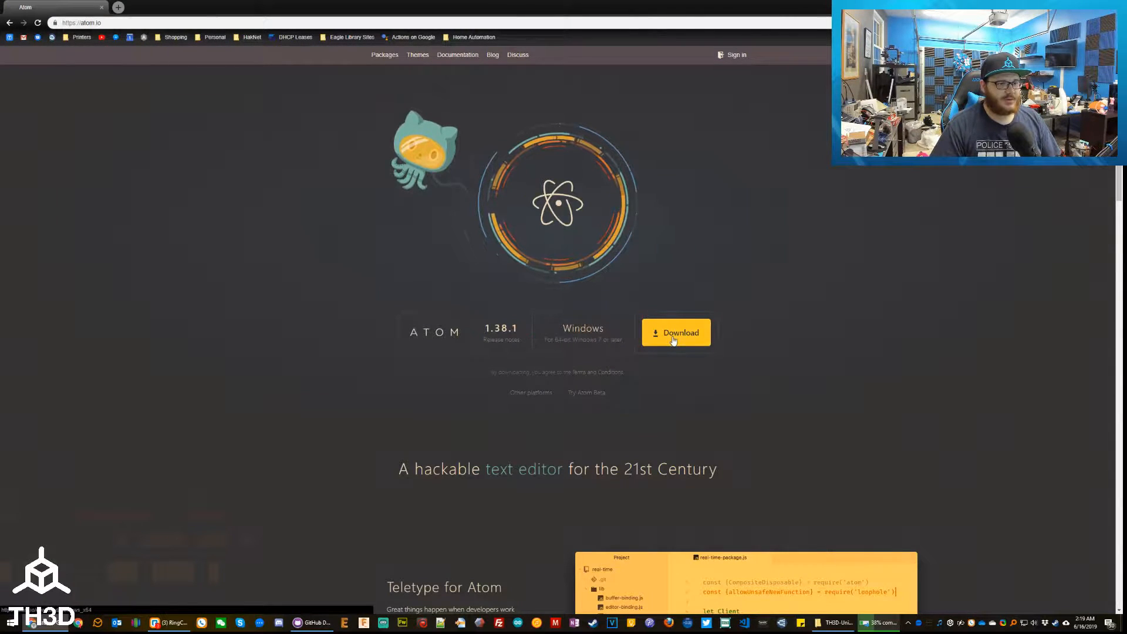
left_click(675, 333)
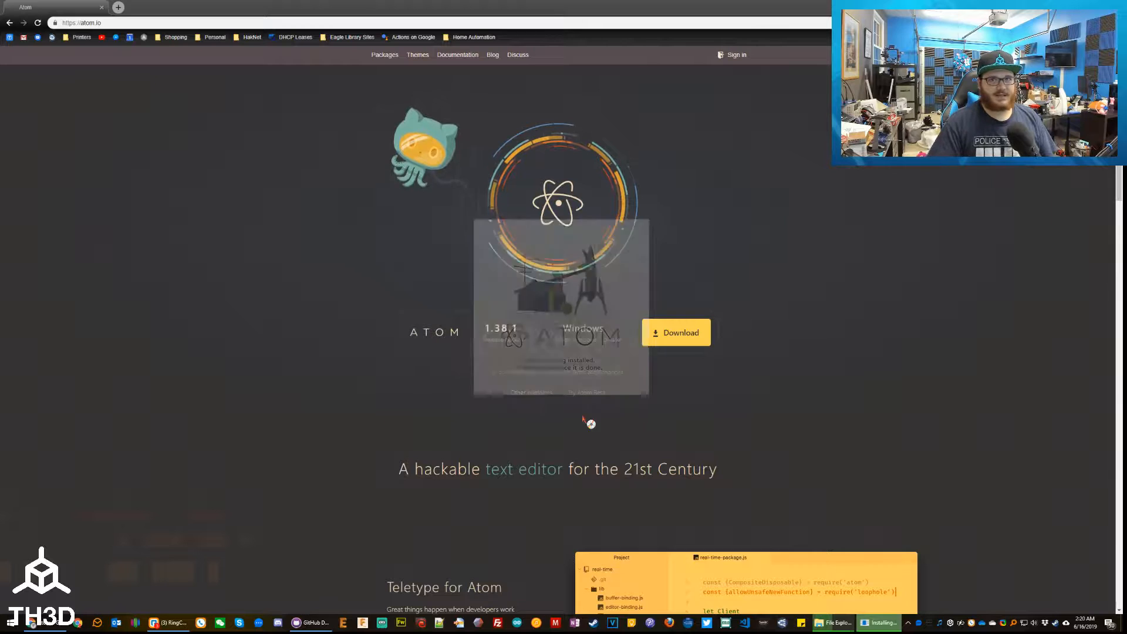
left_click(876, 622)
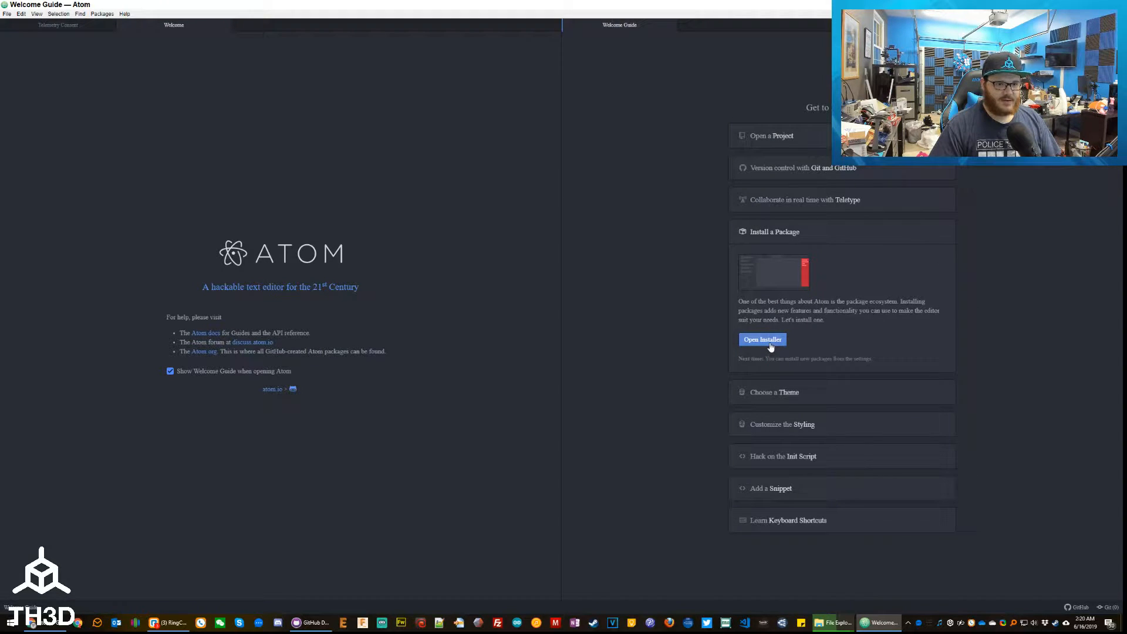
- Search the package installer for 'platform' and install platformio-ide
left_click(762, 339)
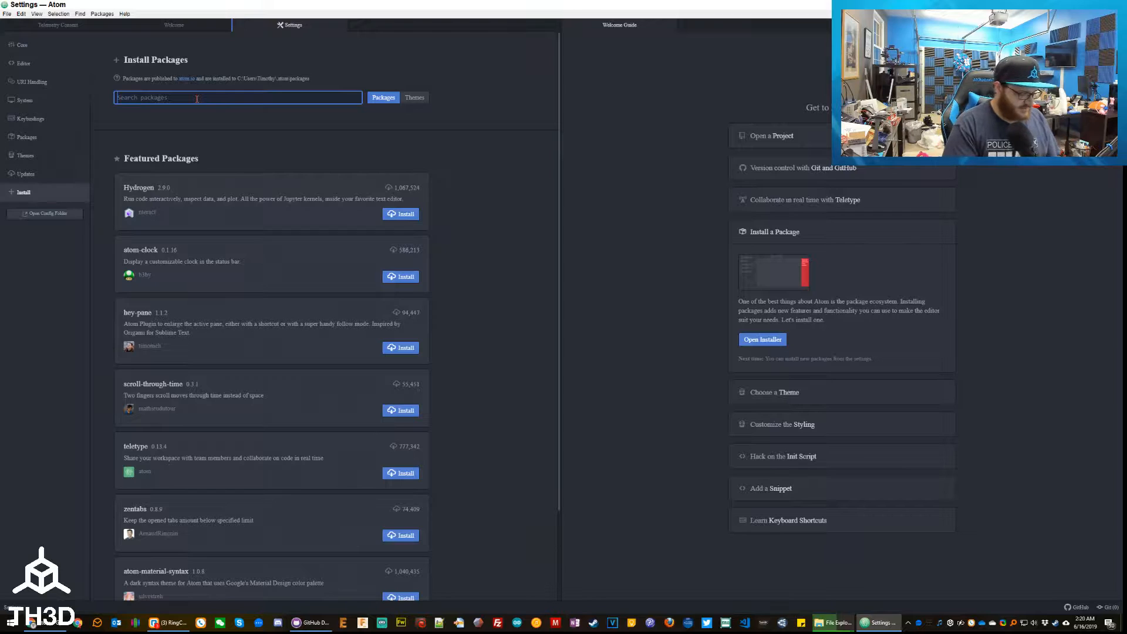
type("platformio-ide")
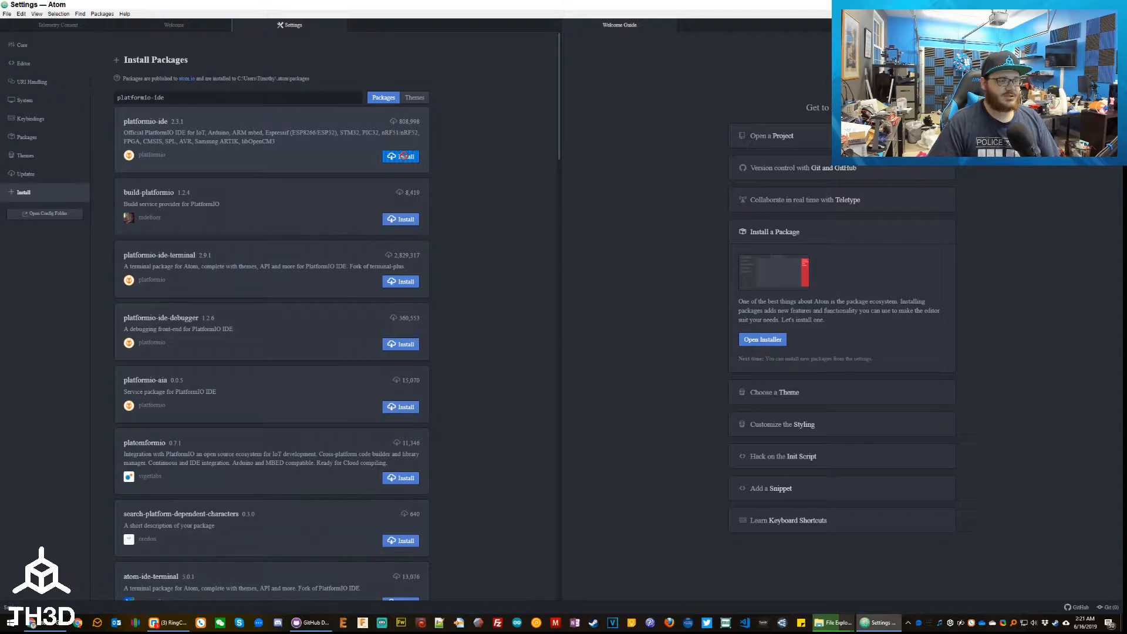
left_click(404, 156)
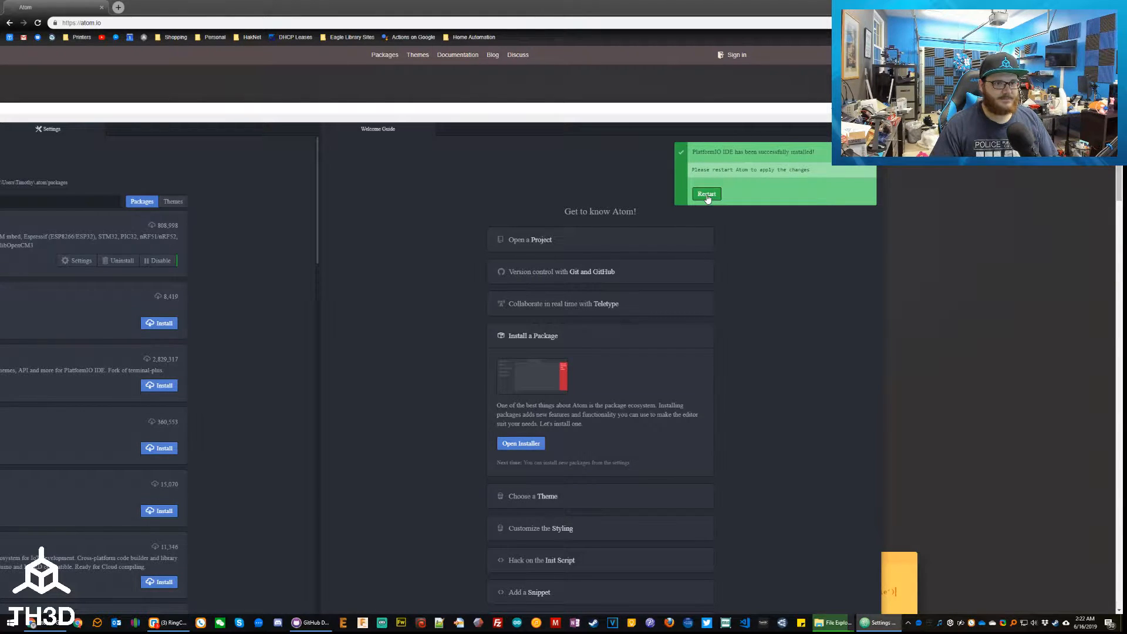
- Restart Atom from the PlatformIO IDE installed notification
left_click(706, 194)
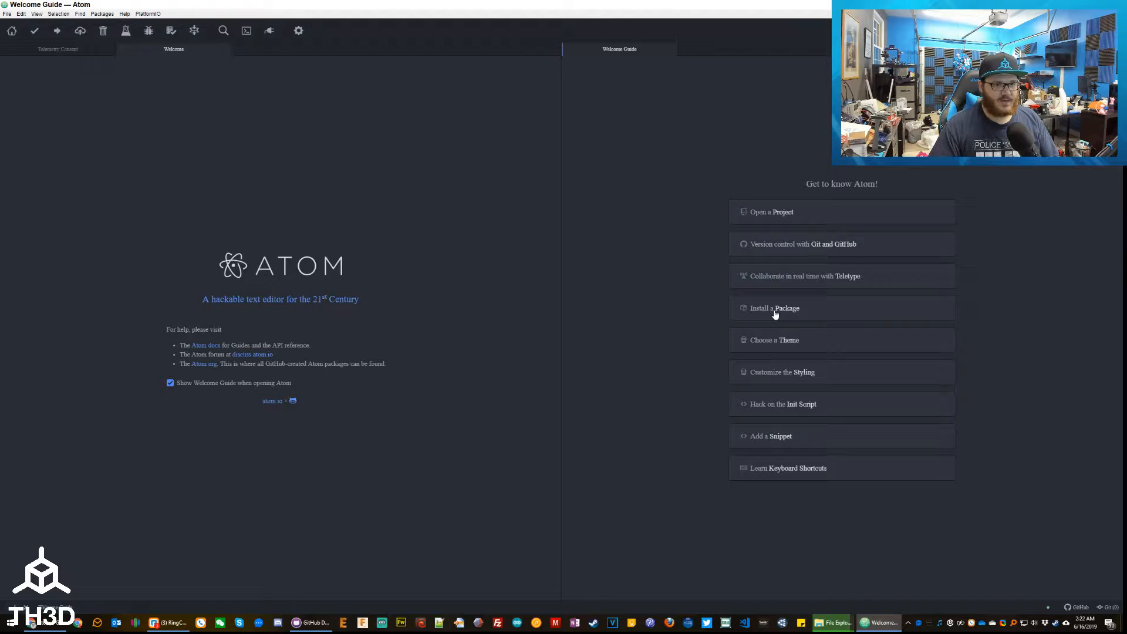
- Search the package installer for 'process' and install process-palette
left_click(775, 308)
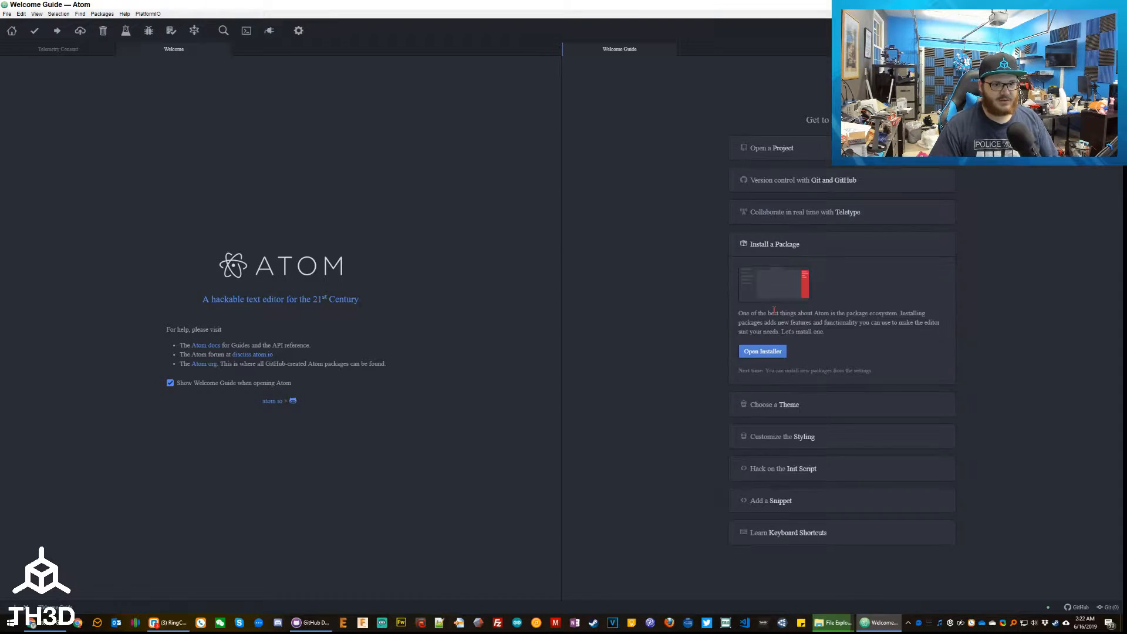
left_click(761, 351)
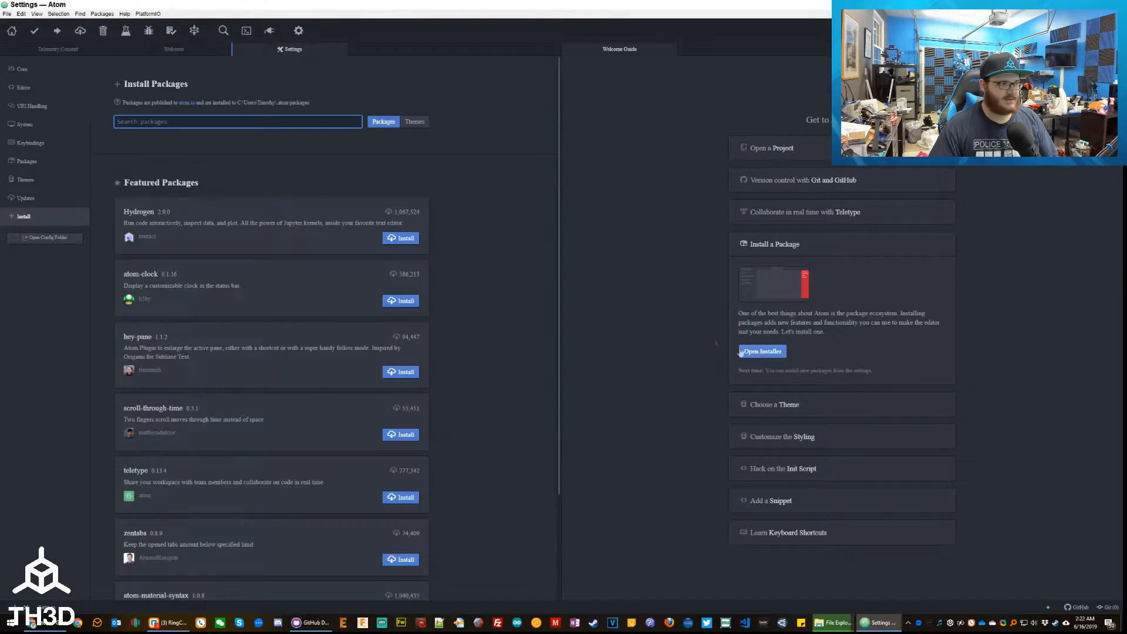
left_click(237, 121)
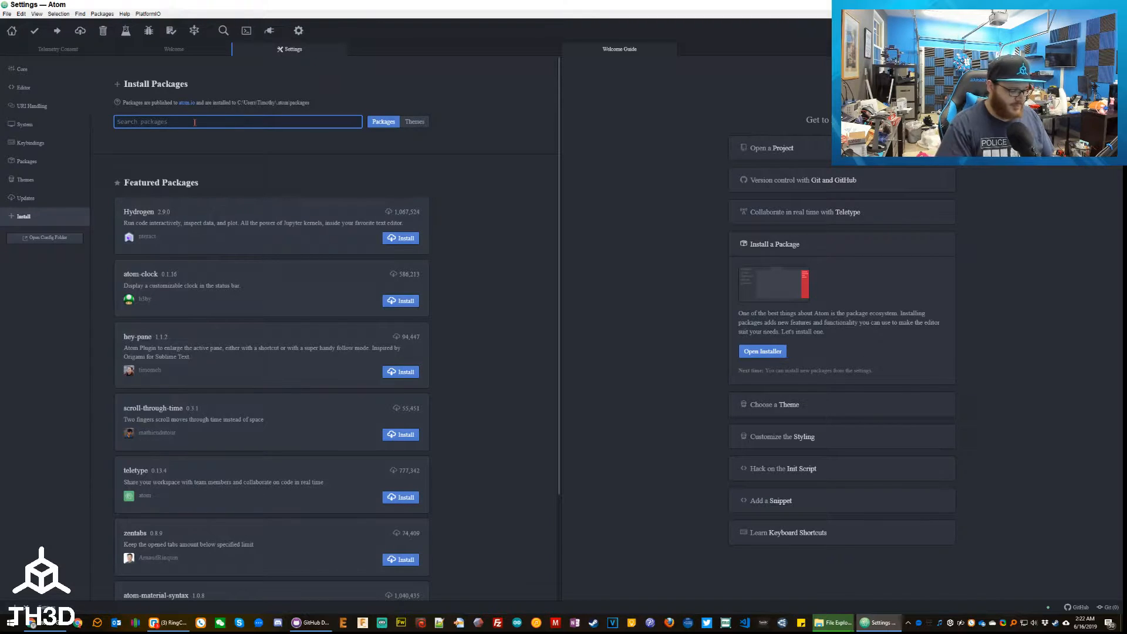
type("process-palette")
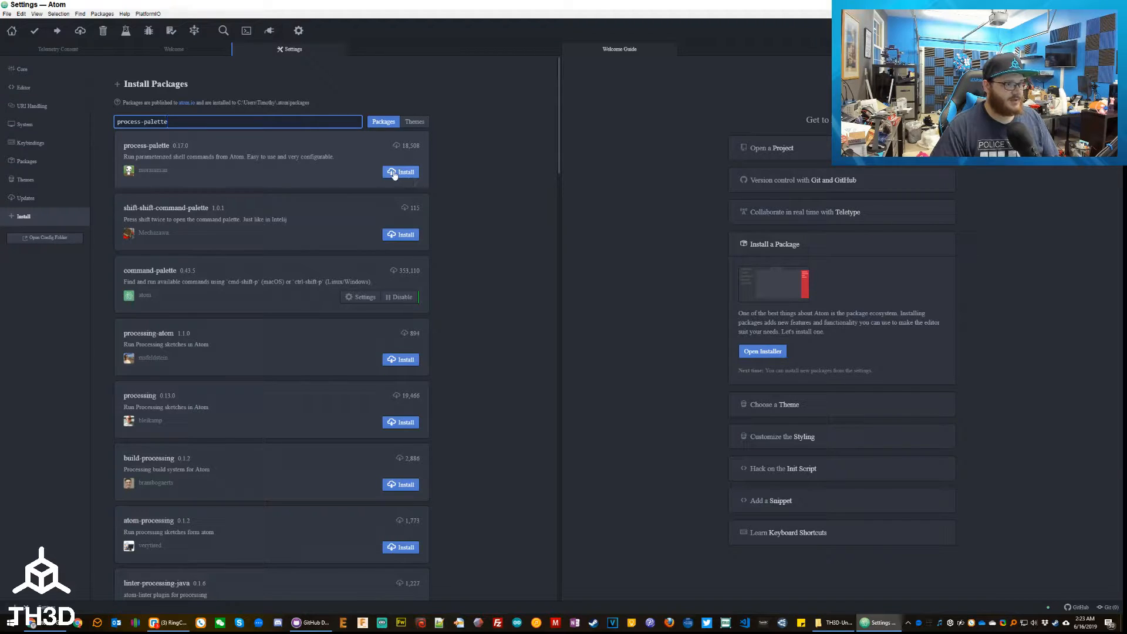
left_click(400, 171)
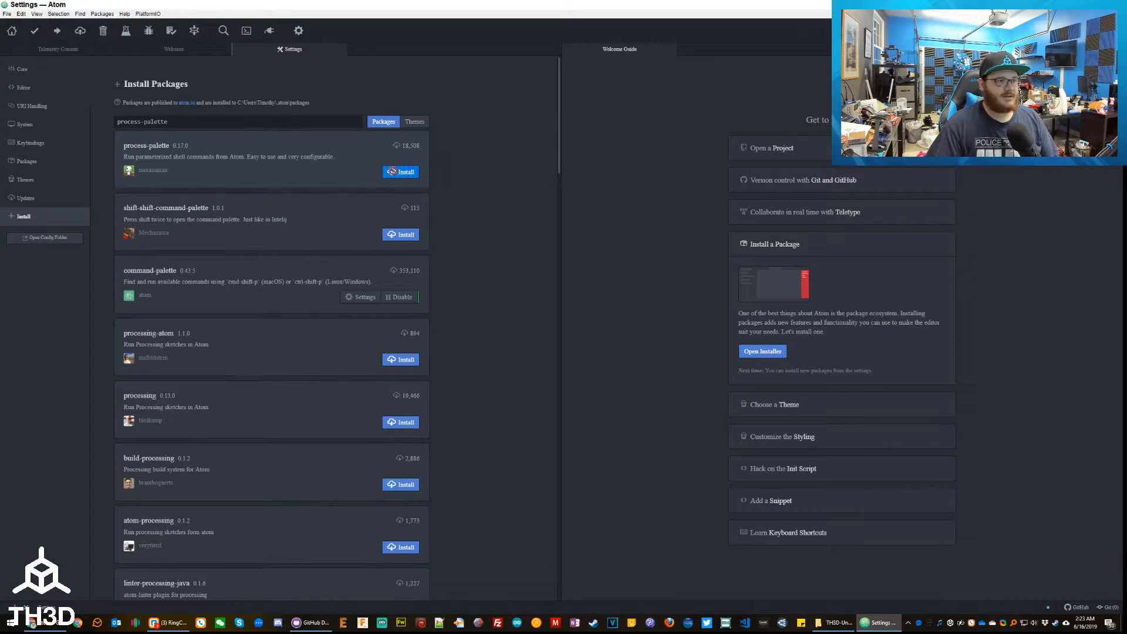
left_click(400, 172)
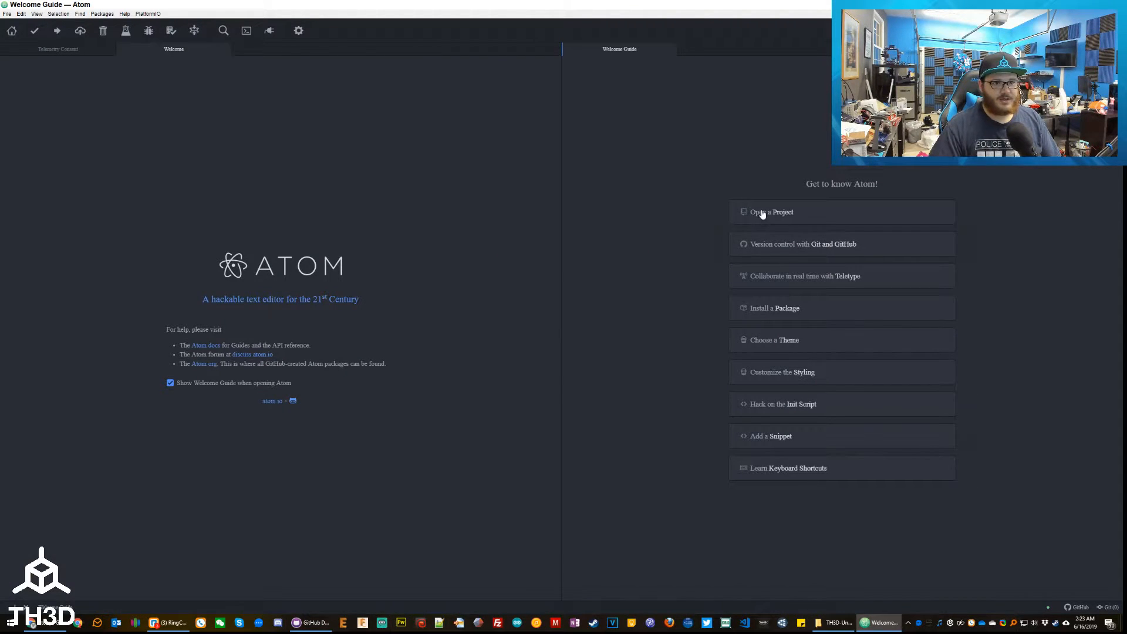
- Open 'C:\Users\Timothy\Desktop\atom video\TH3D-Unified-U2.R1-master' as the project folder
left_click(771, 212)
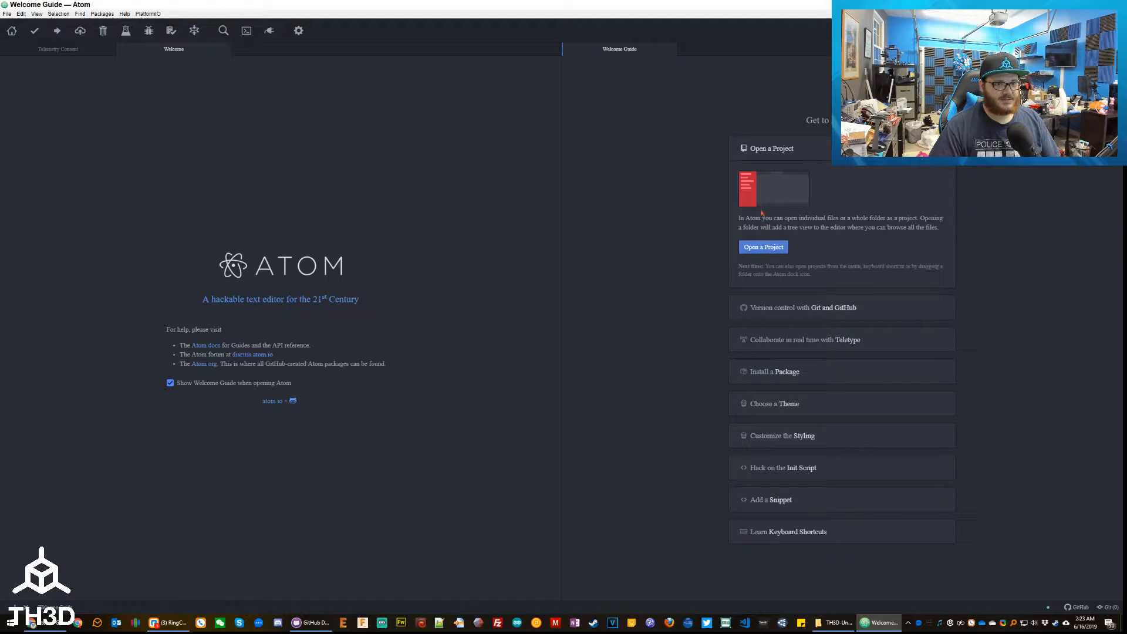
left_click(762, 247)
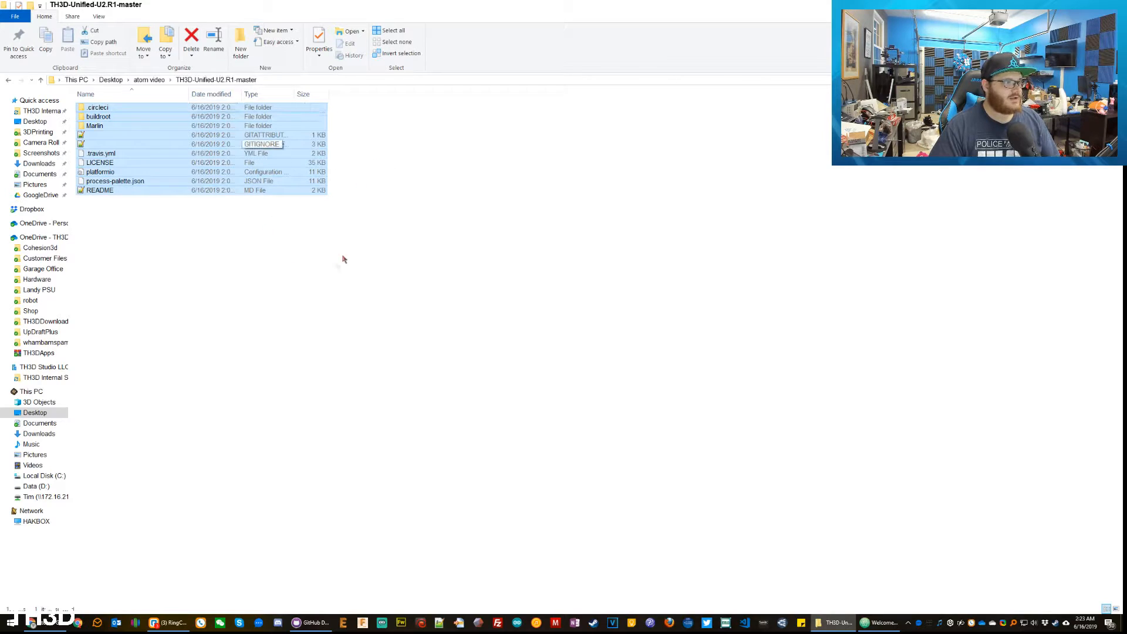
left_click(143, 80)
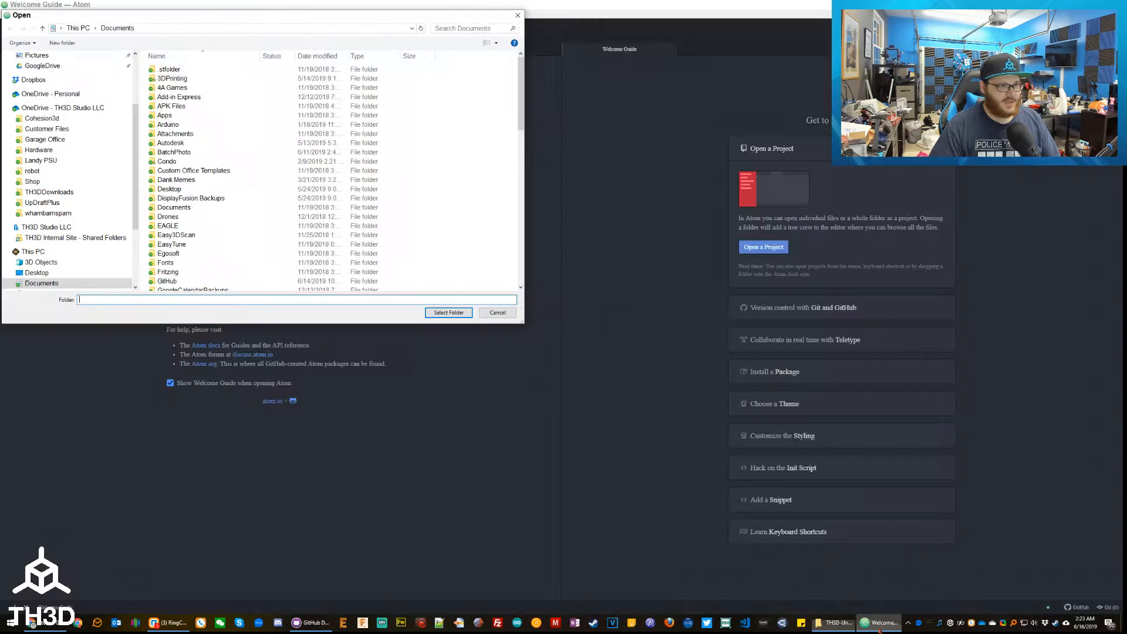
type("C:\\Users\\Timothy\\Desktop\\atom video\\TH3D-Unified-U2.R1-master")
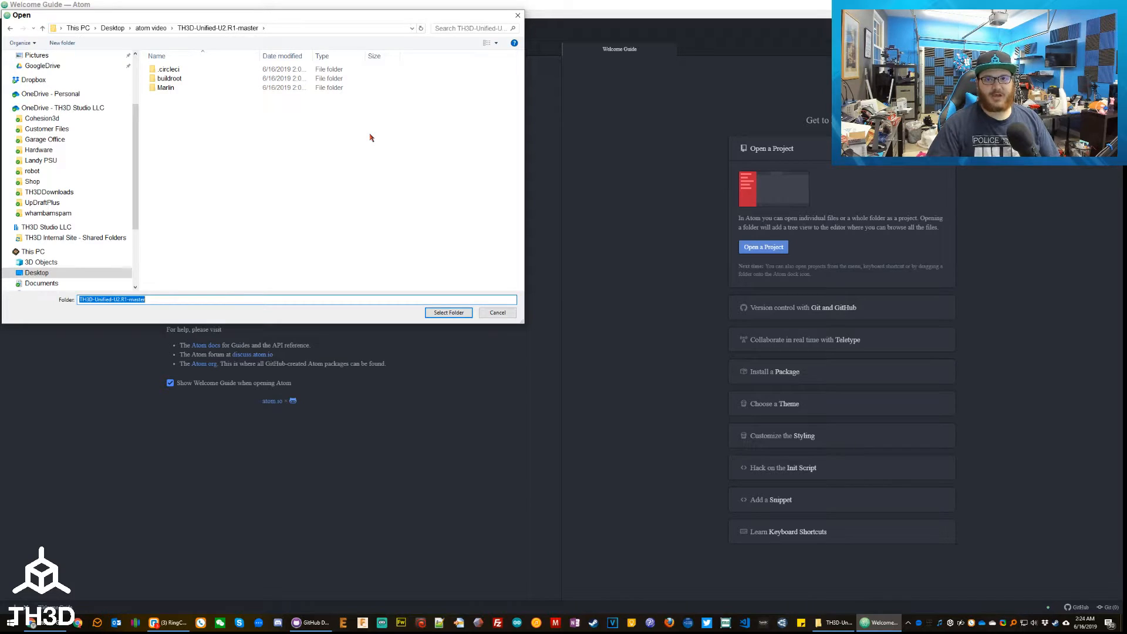
mouse_move(401, 260)
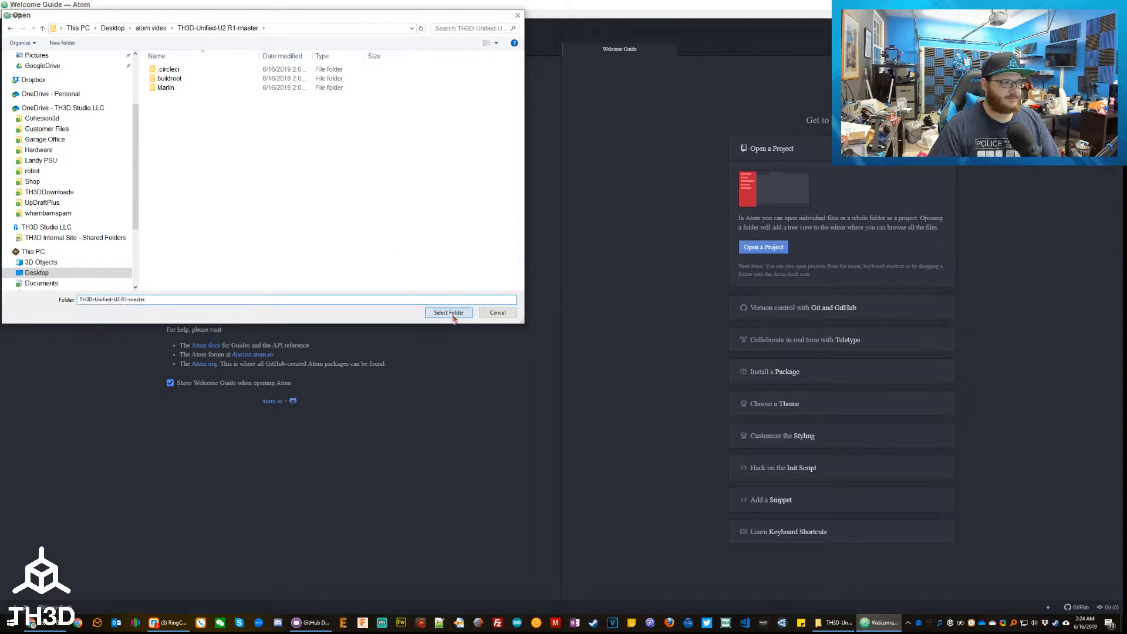
left_click(448, 312)
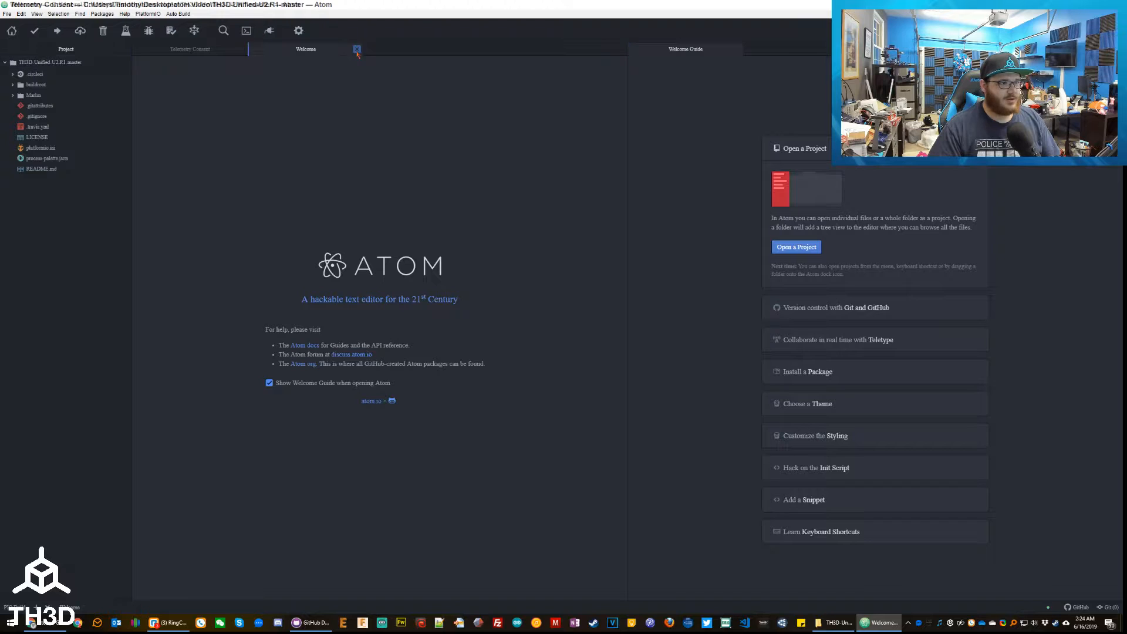
- Close the Welcome page, answer the usage-data prompt, and expand the Marlin folder
left_click(356, 49)
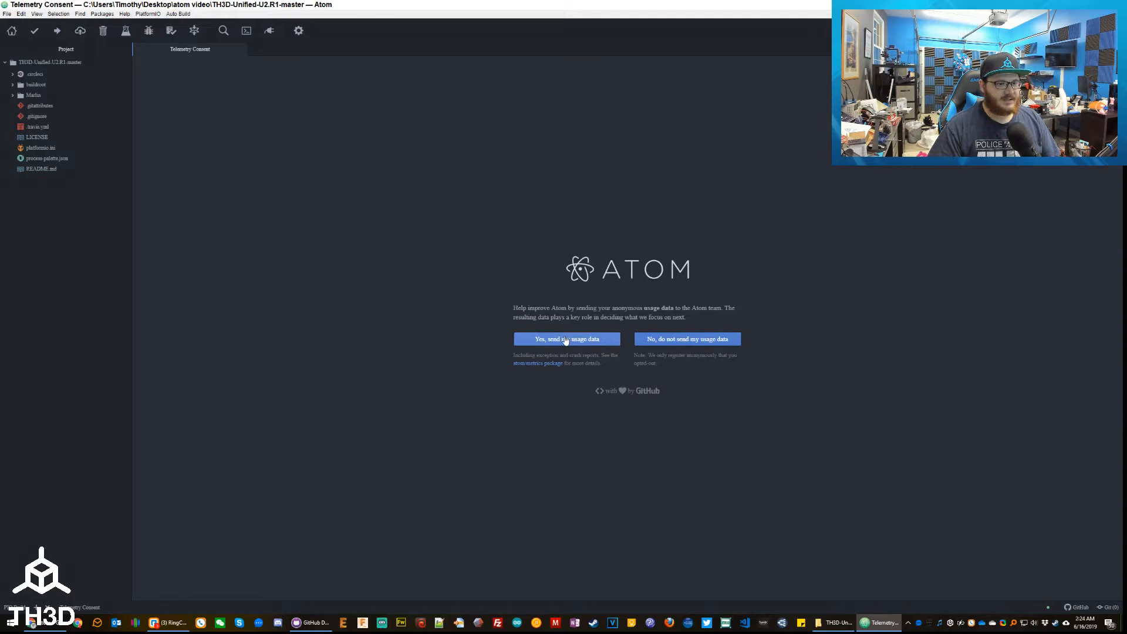
left_click(566, 339)
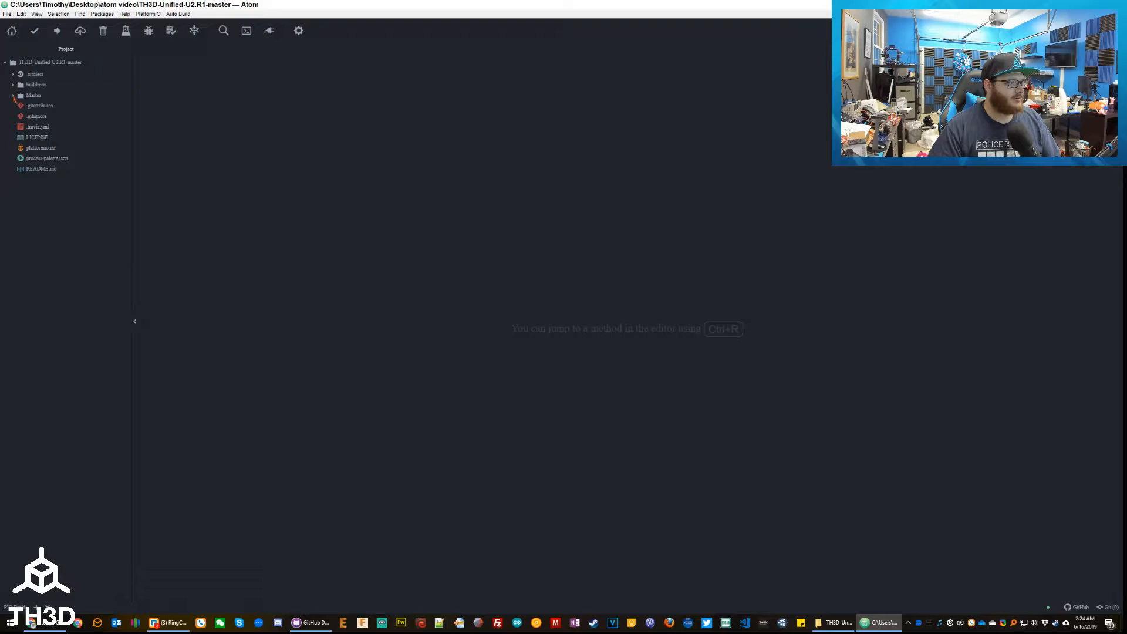
left_click(32, 95)
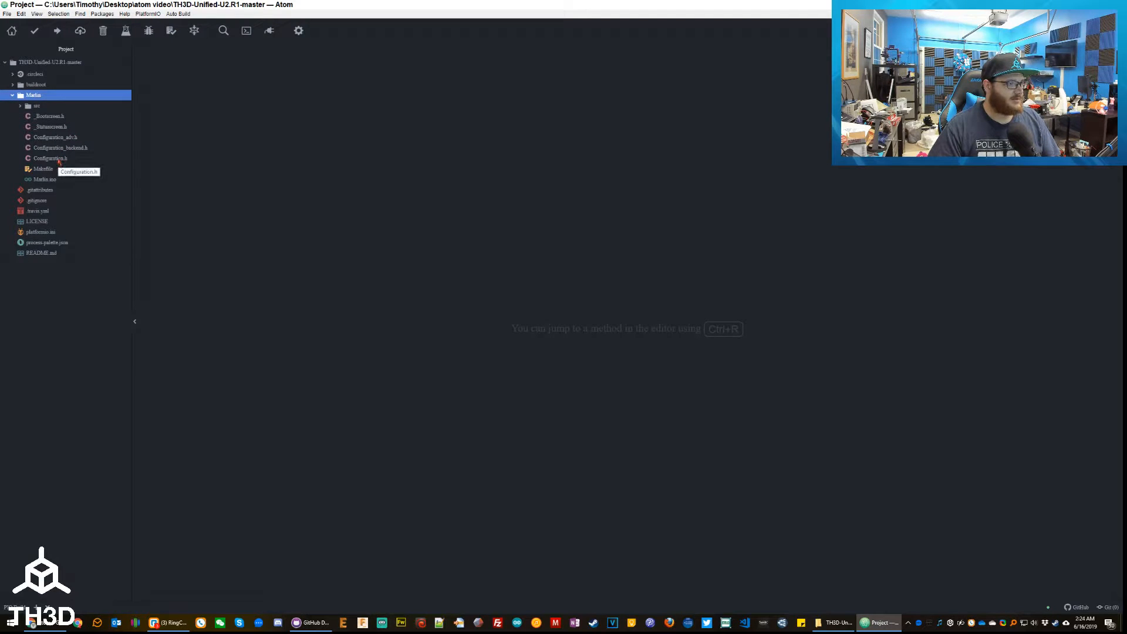
- Open Configuration.h and scroll down to the ENDER3 printer definition
double_click(50, 157)
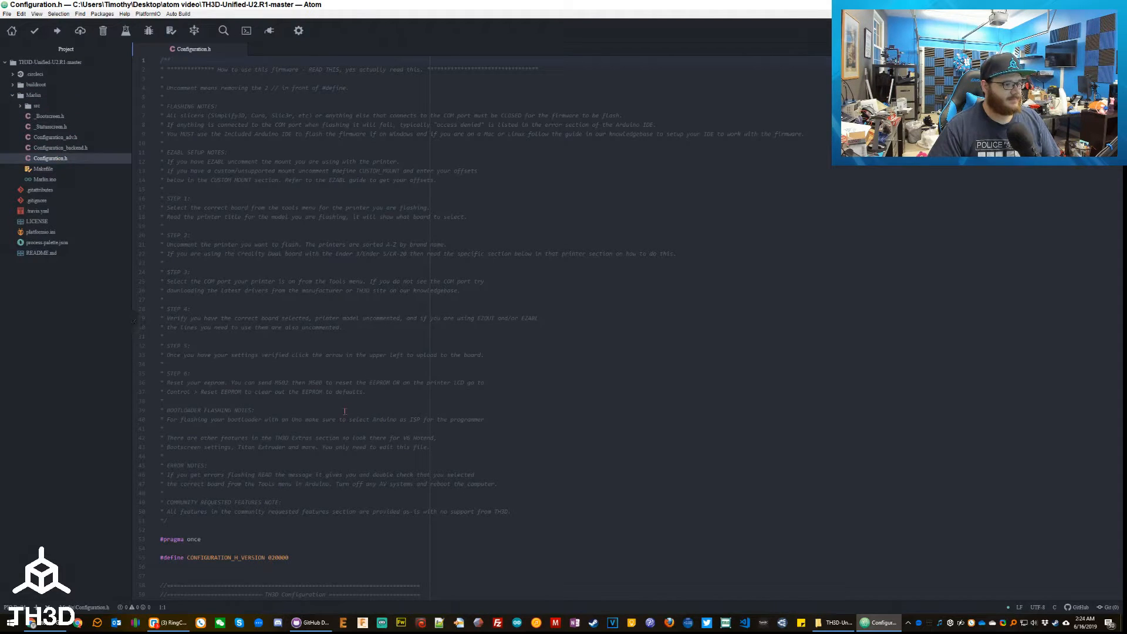
scroll("down", 3)
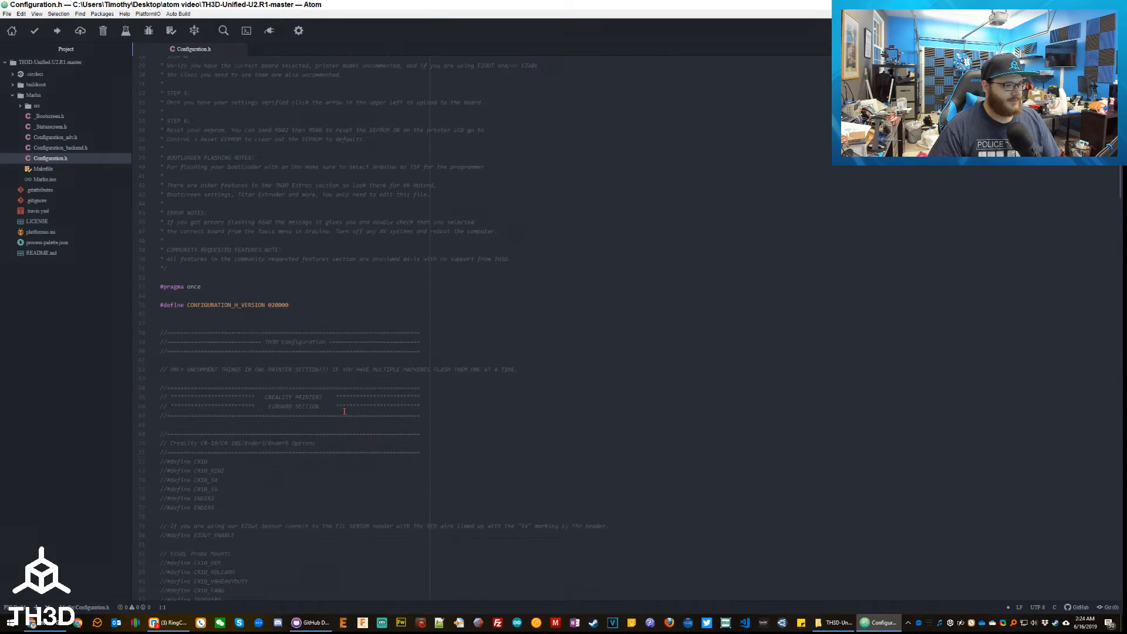
scroll("down", 3)
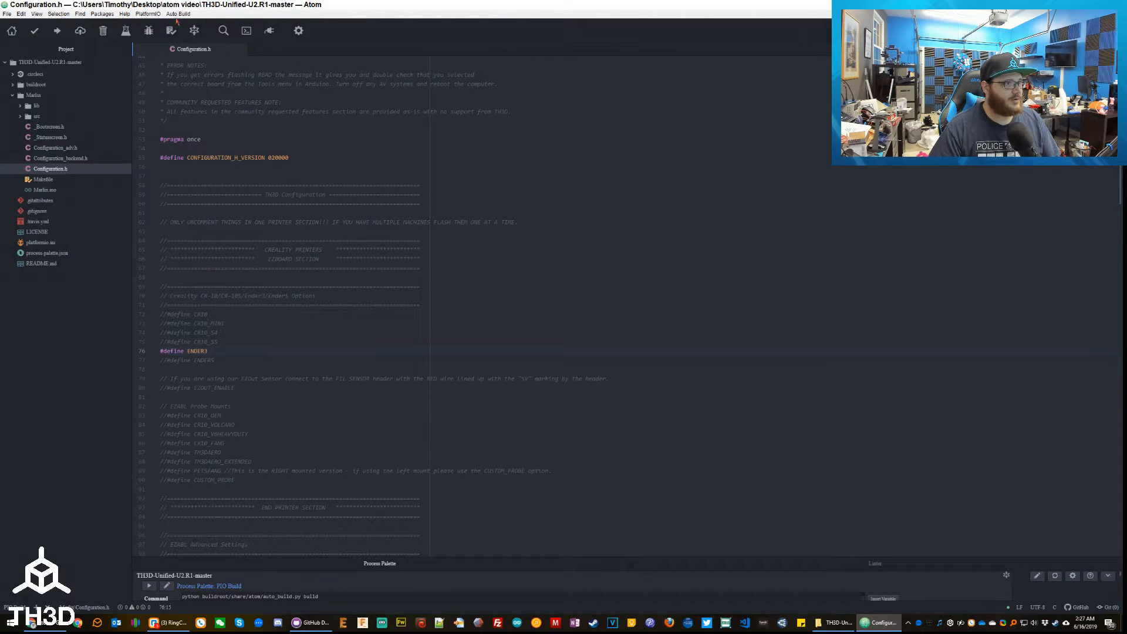
- Run Auto Build > PIO Build until the LPC1769 build reports SUCCESS
left_click(177, 14)
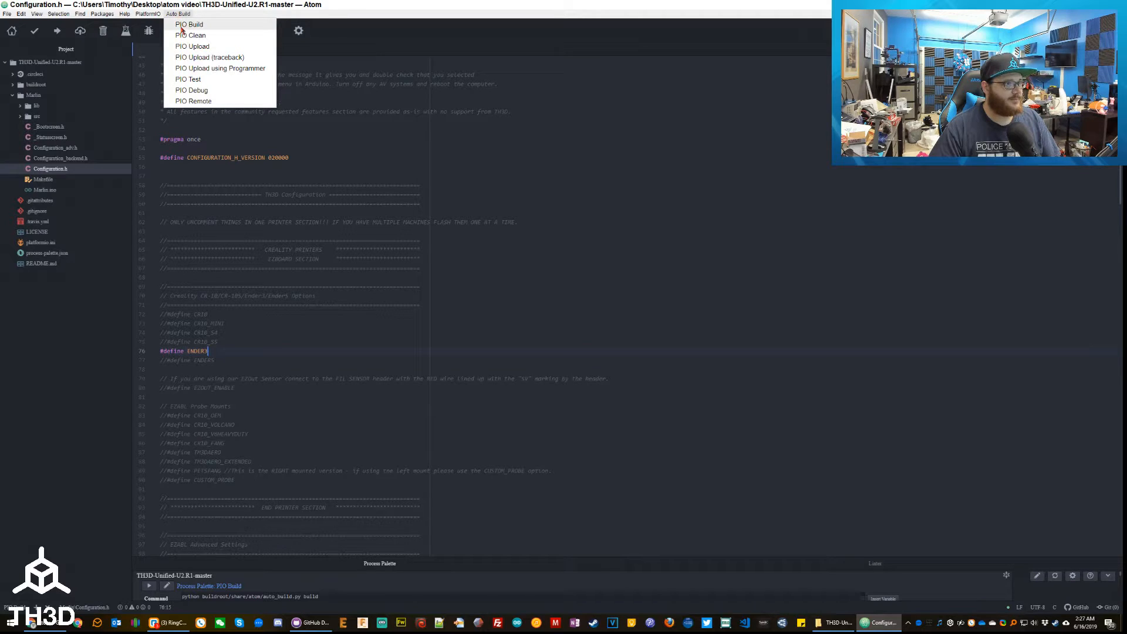
left_click(189, 24)
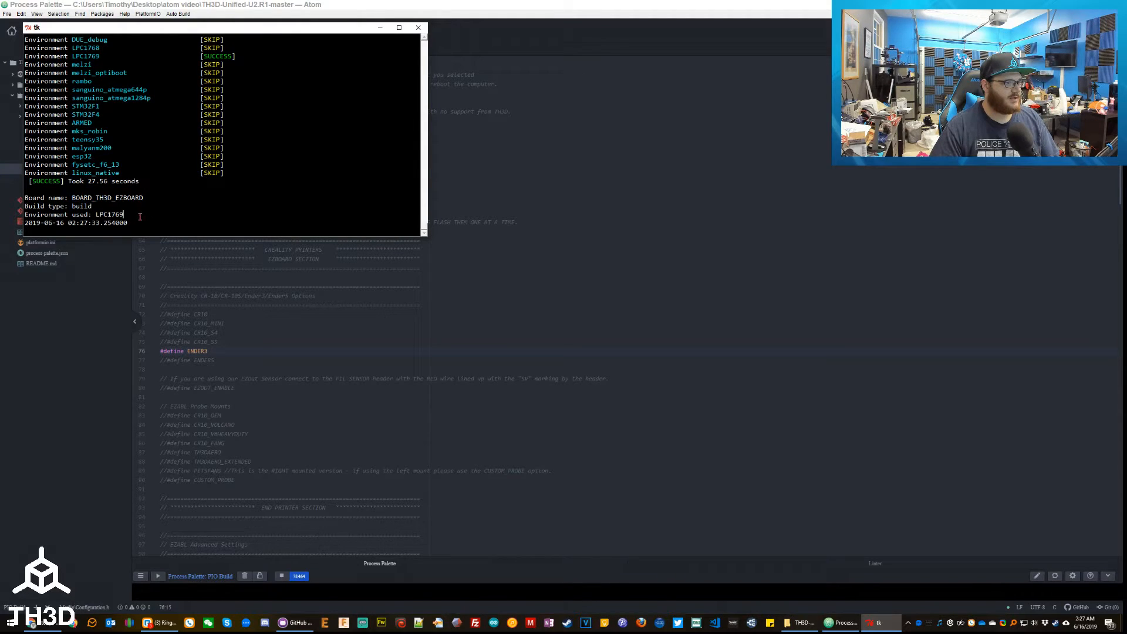
double_click(108, 214)
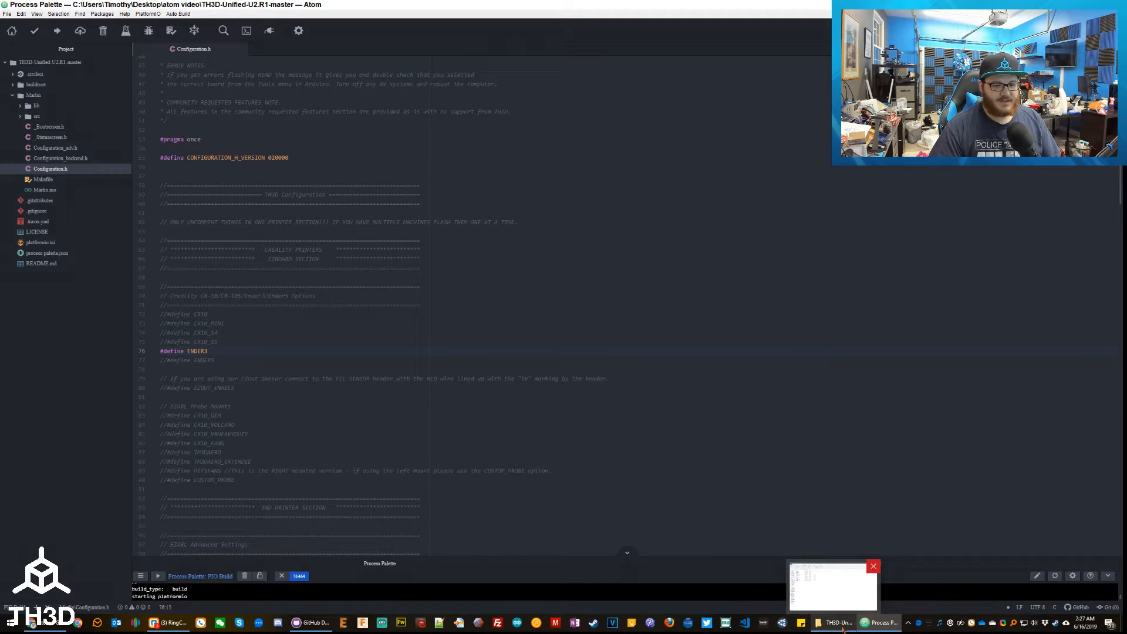
- In File Explorer, open .pioenvs > LPC1769 and select firmware.bin
left_click(833, 621)
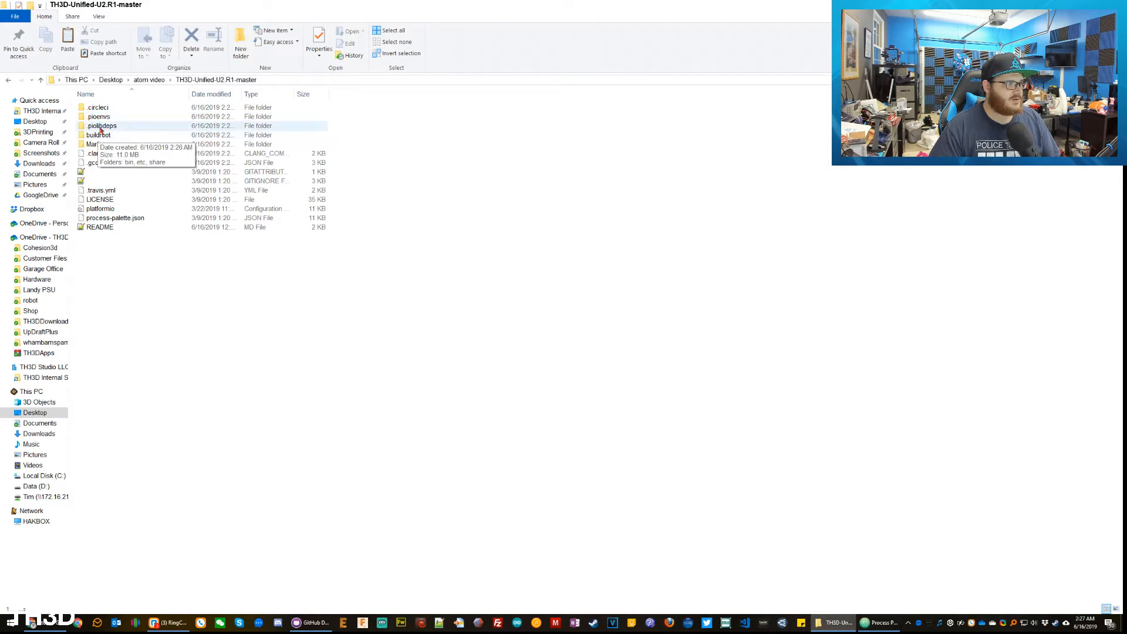
mouse_move(100, 135)
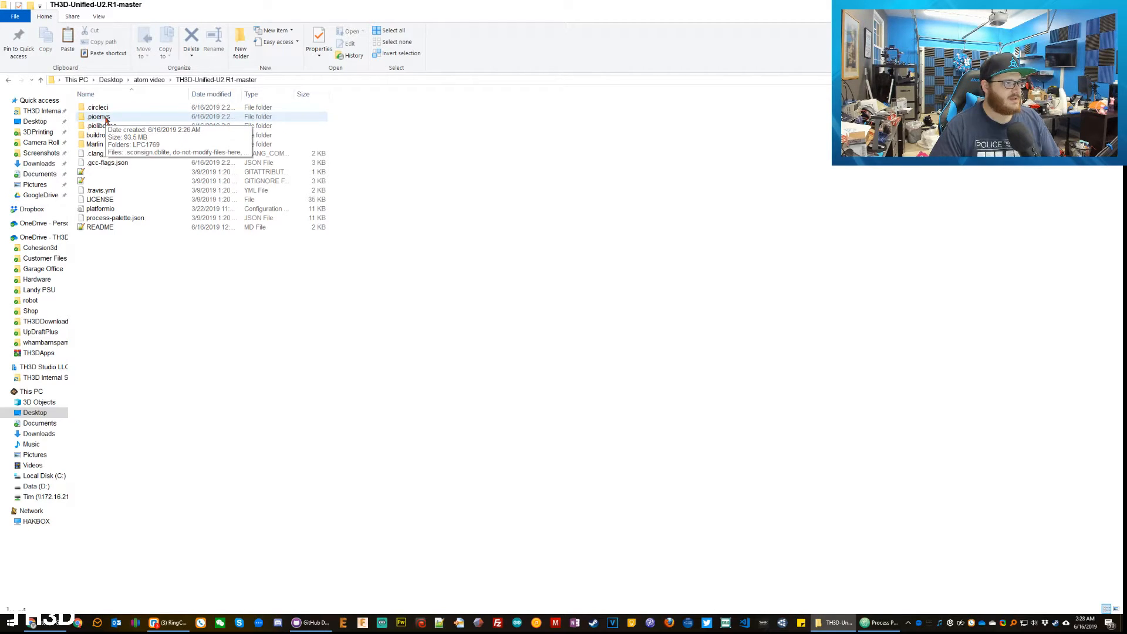
double_click(98, 116)
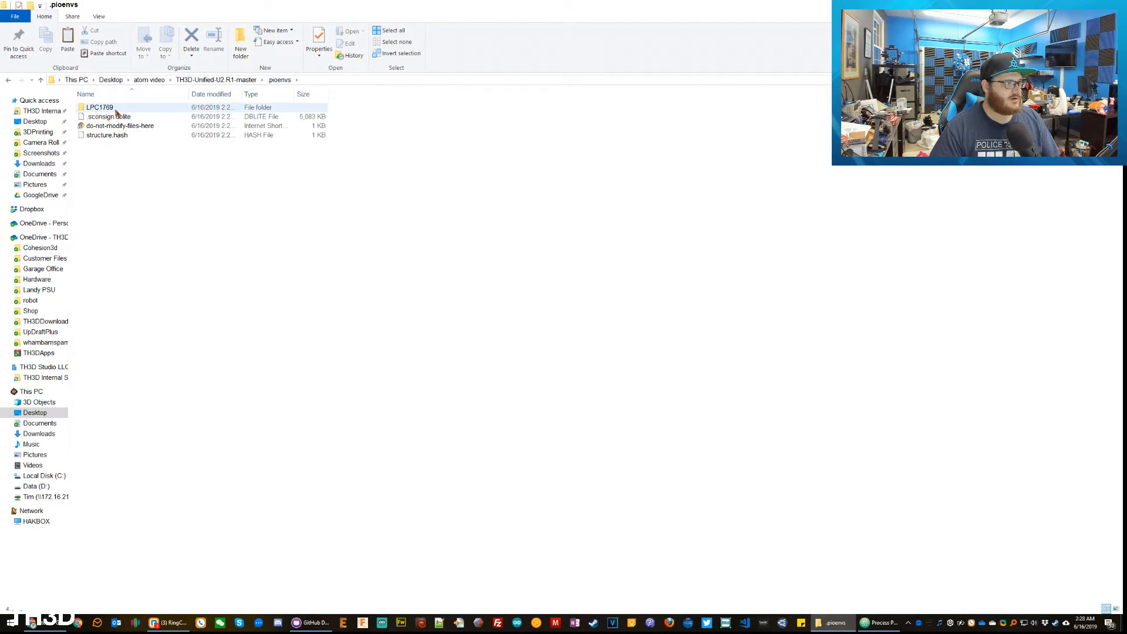
double_click(100, 107)
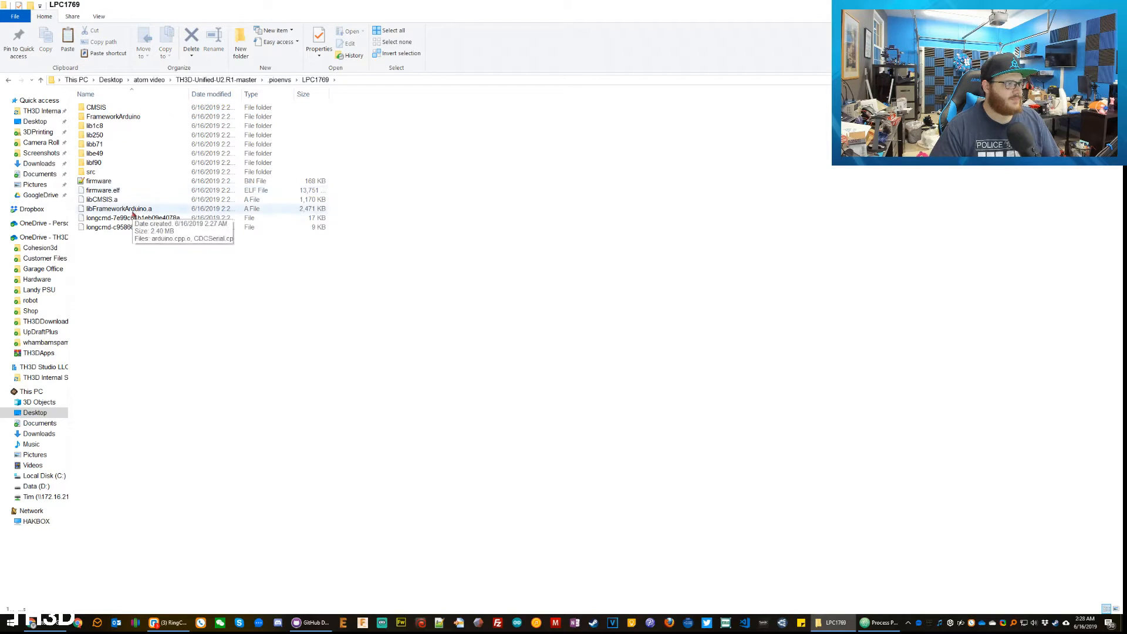
left_click(99, 180)
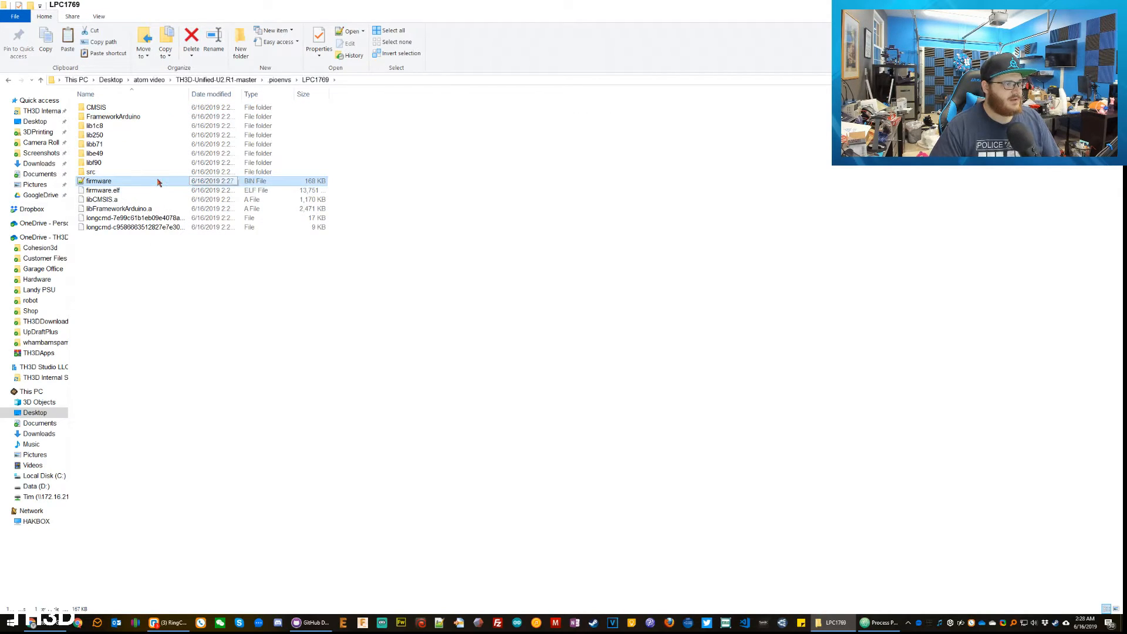
mouse_move(158, 181)
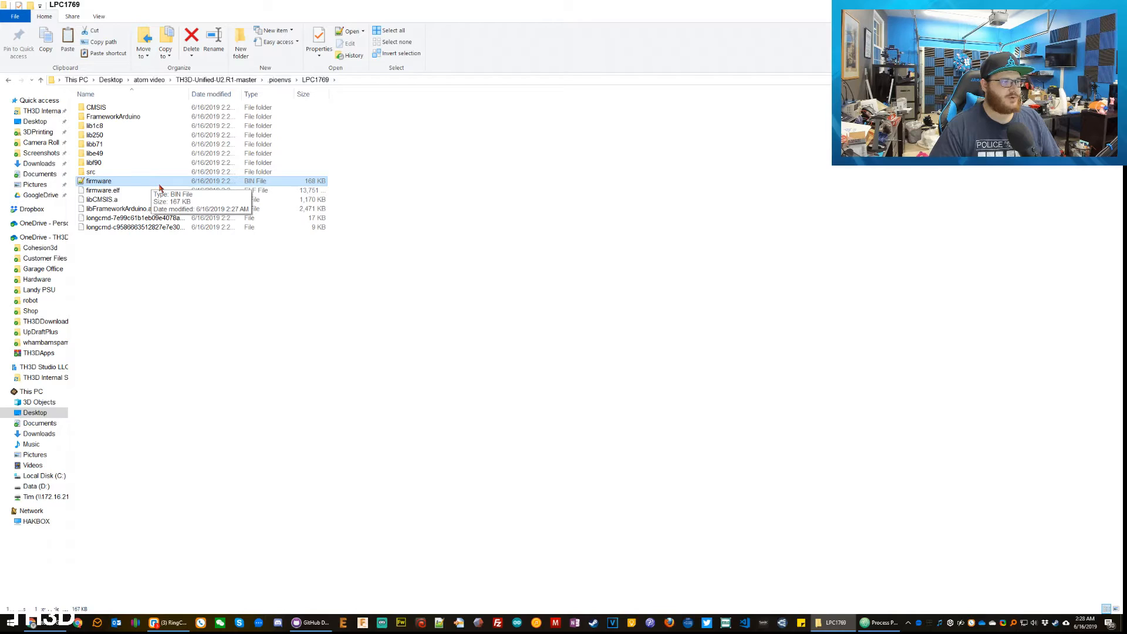